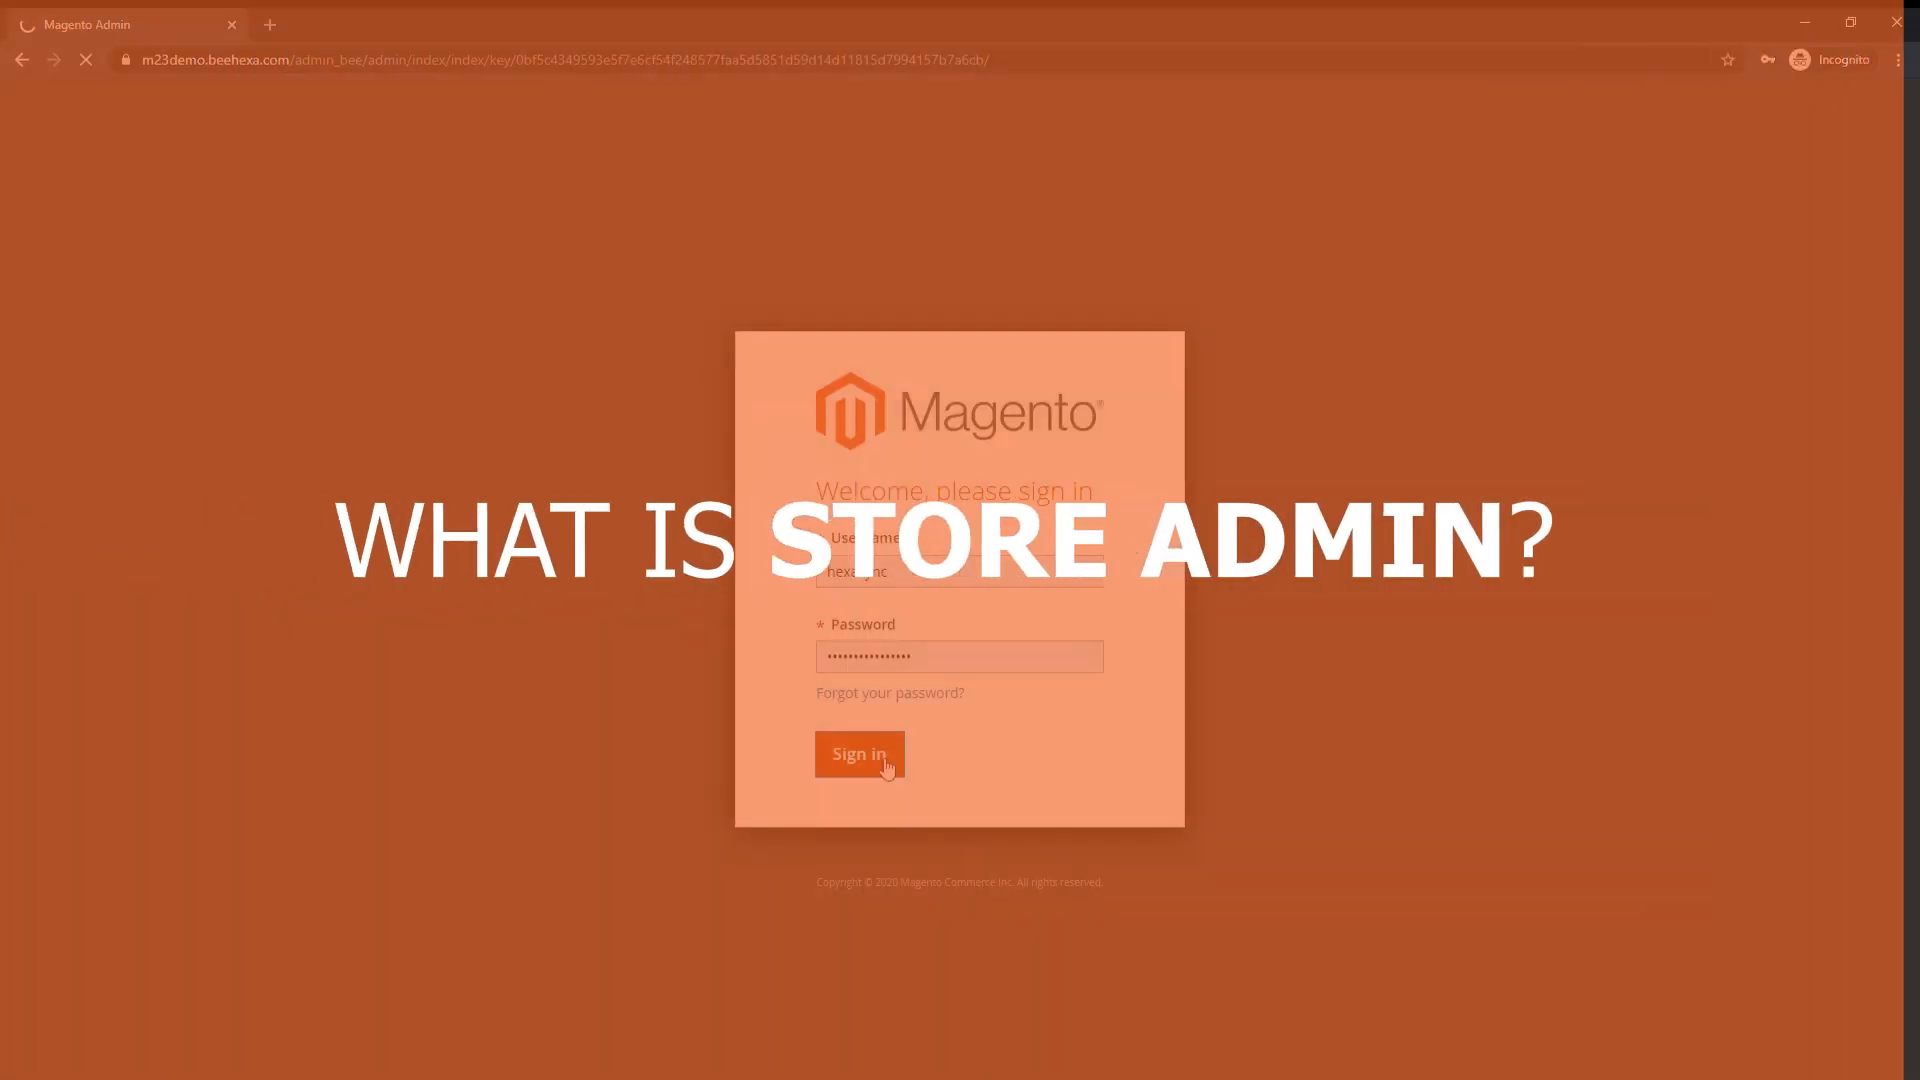
# Step: Sign in to the store admin to reach the sales Dashboard
pyautogui.click(858, 753)
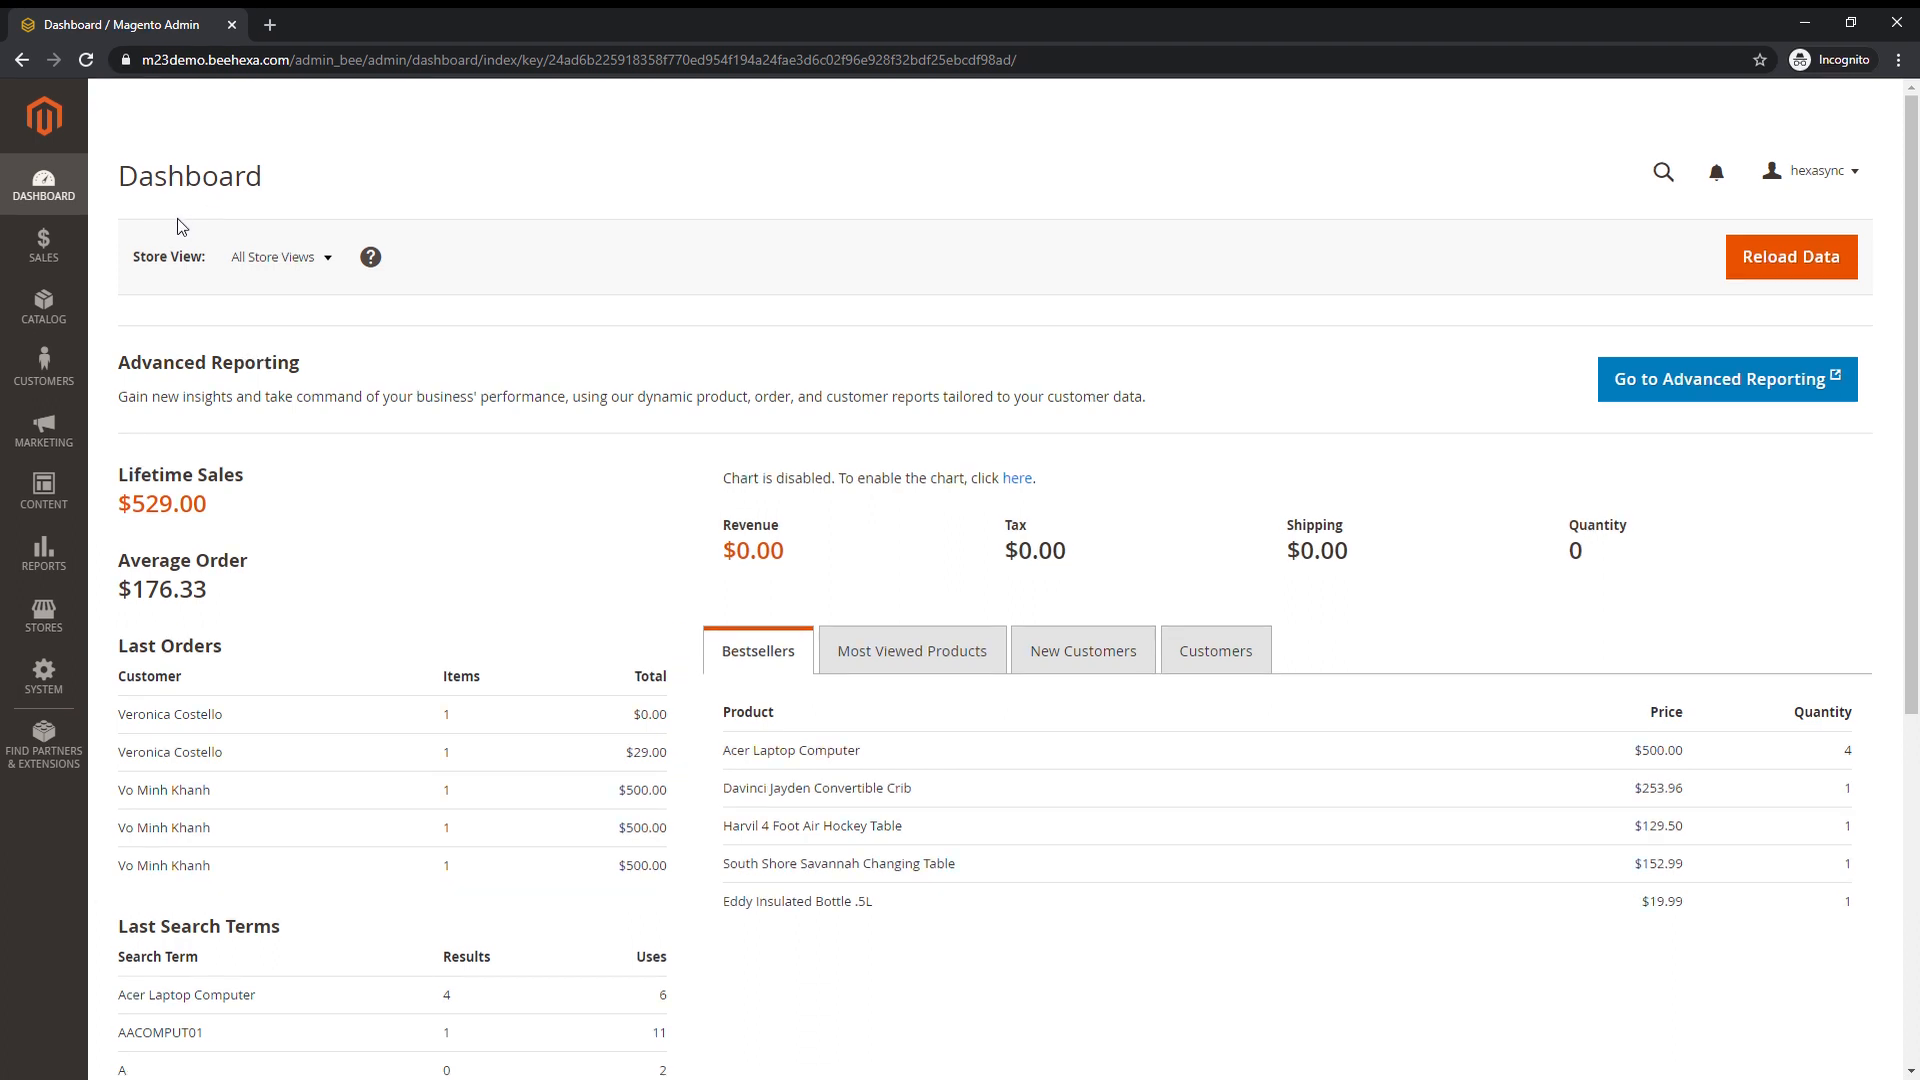
pyautogui.moveTo(43, 247)
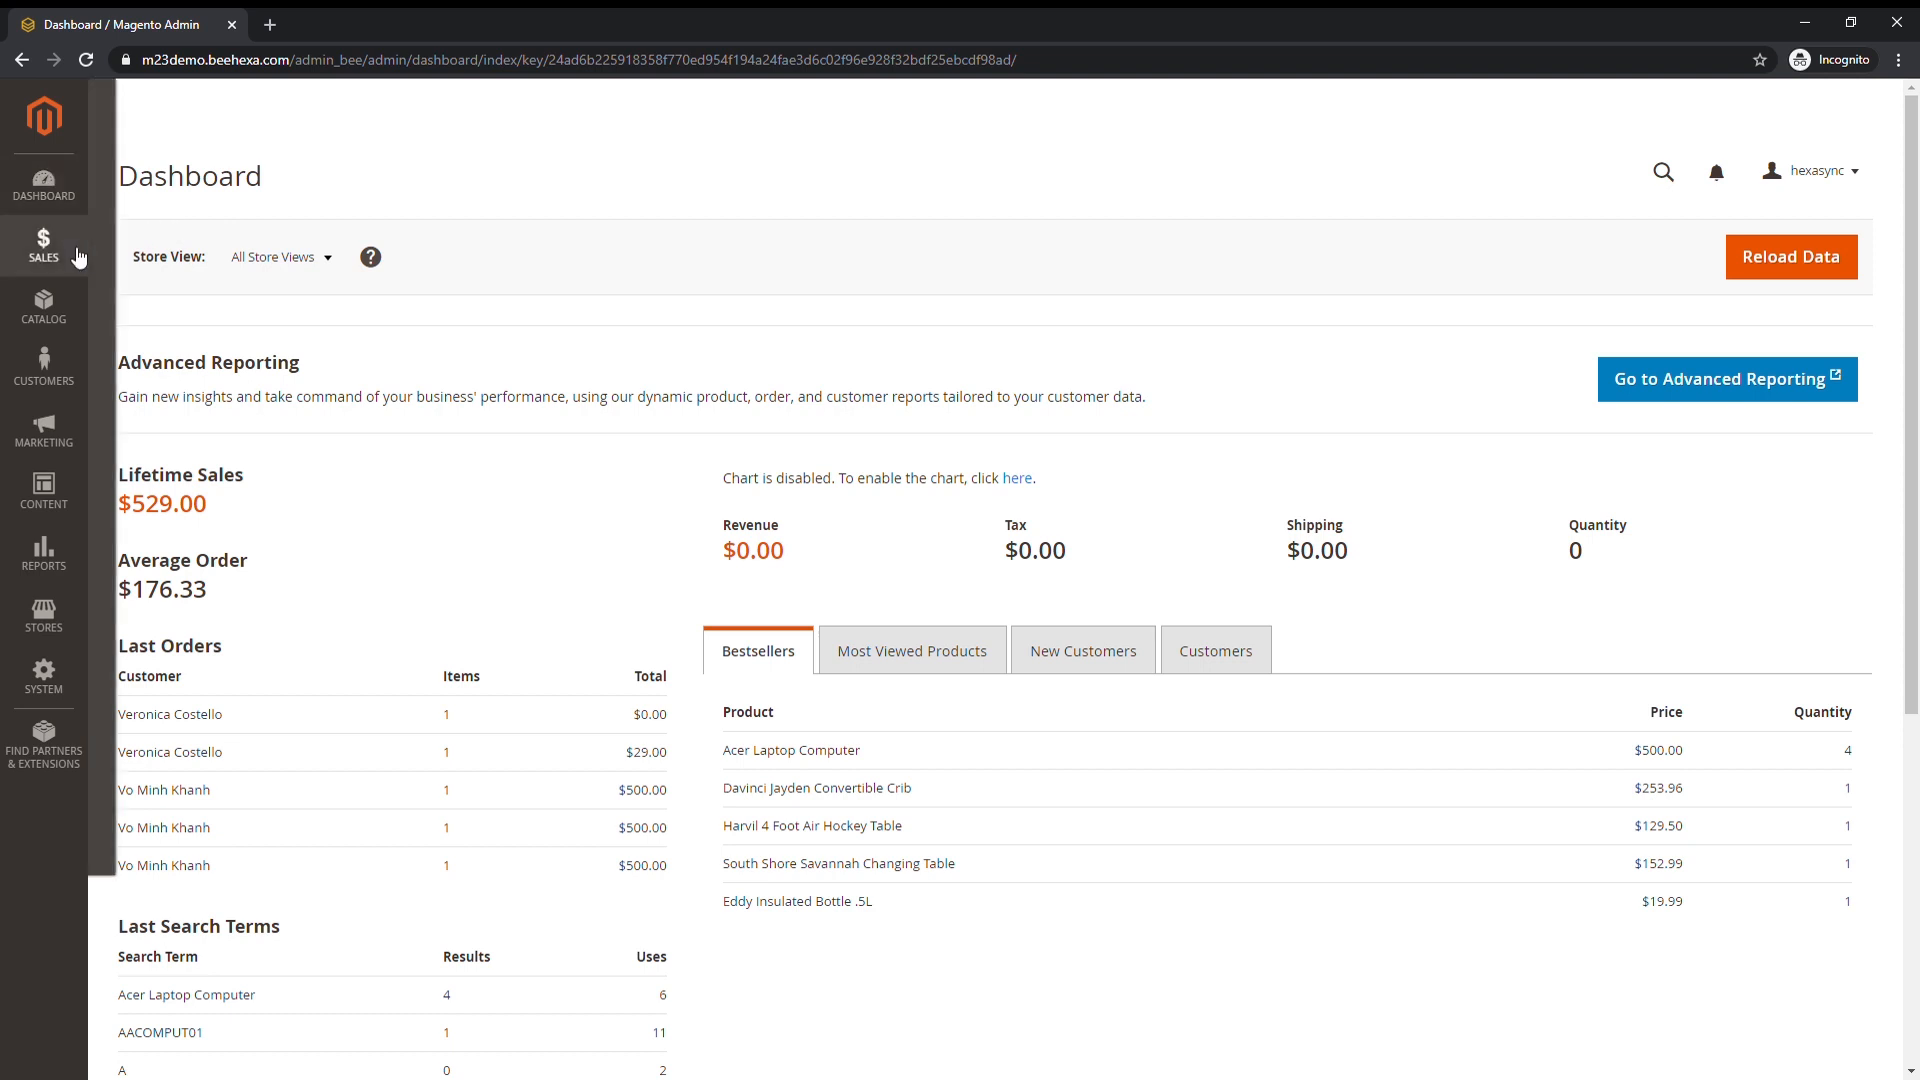
# Step: View the Sales menu options, then switch to Catalog's Products and Categories
pyautogui.click(44, 245)
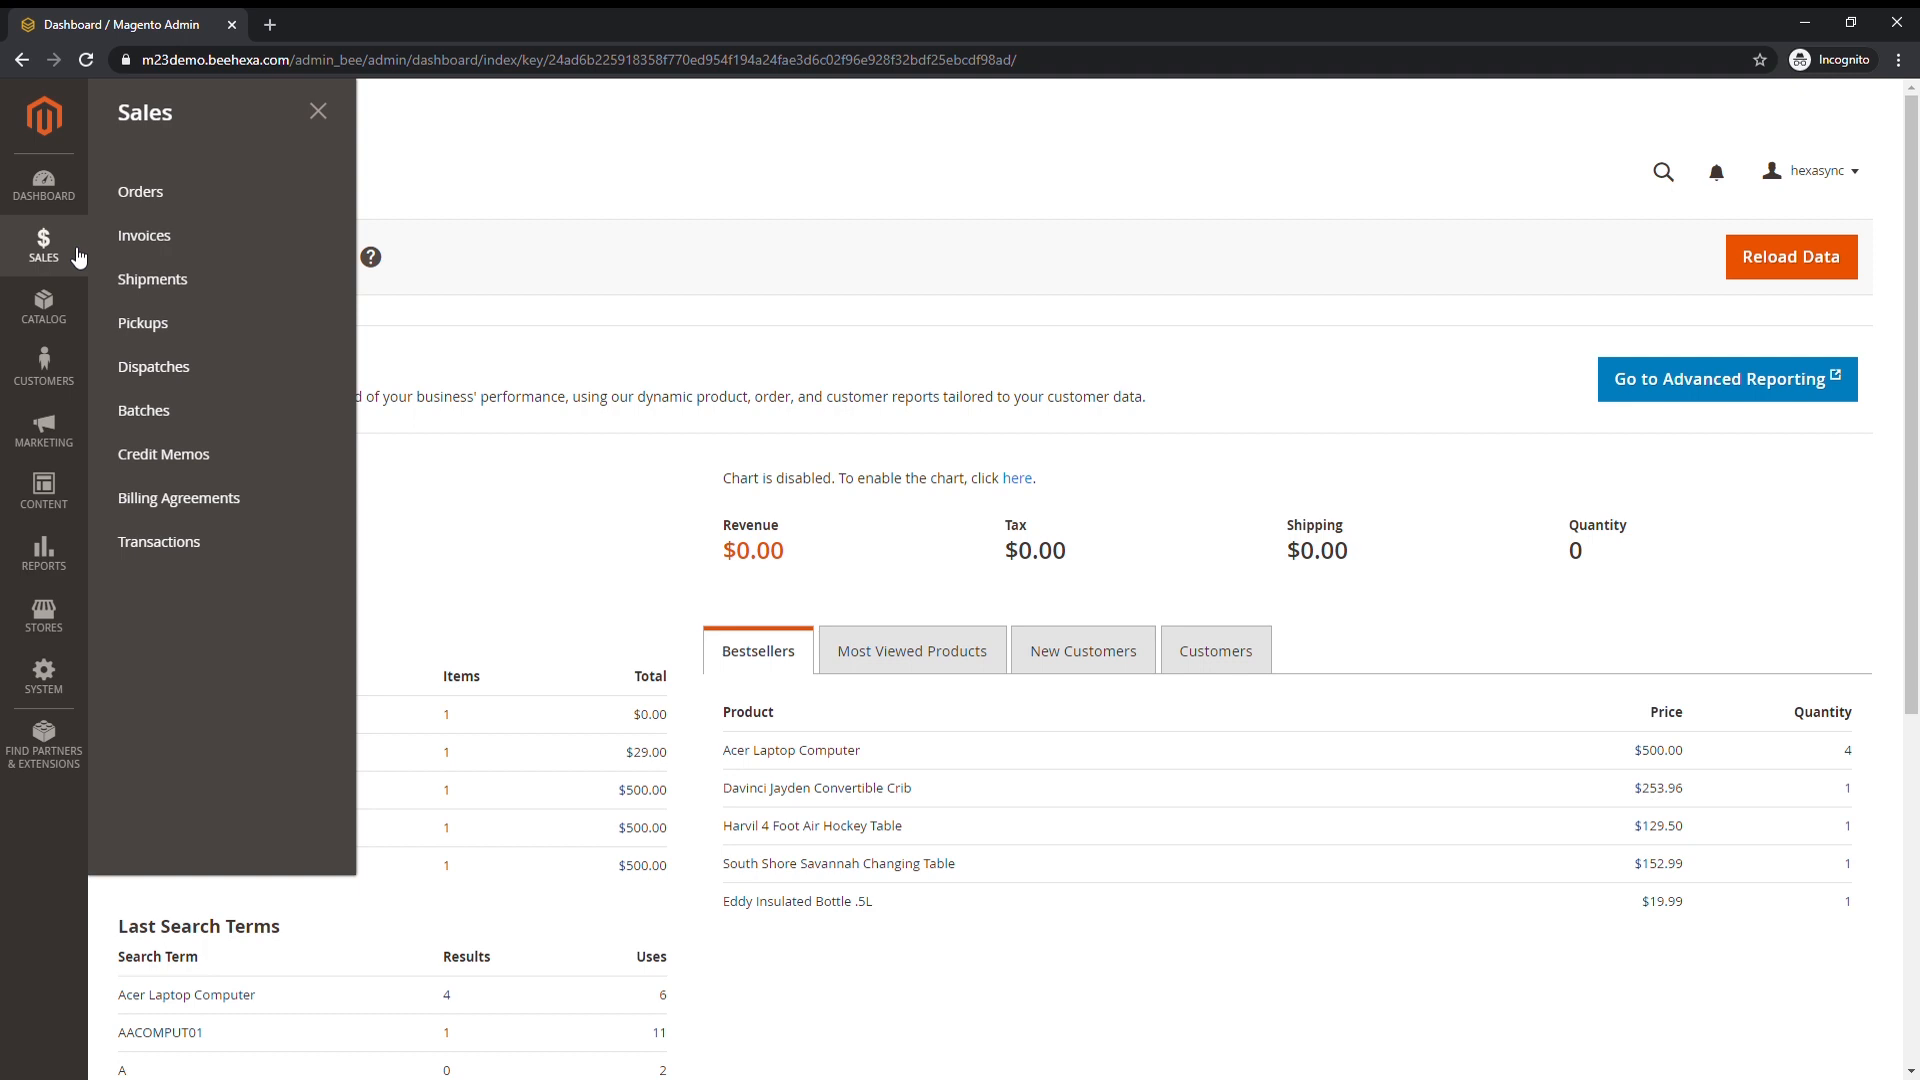
pyautogui.click(43, 306)
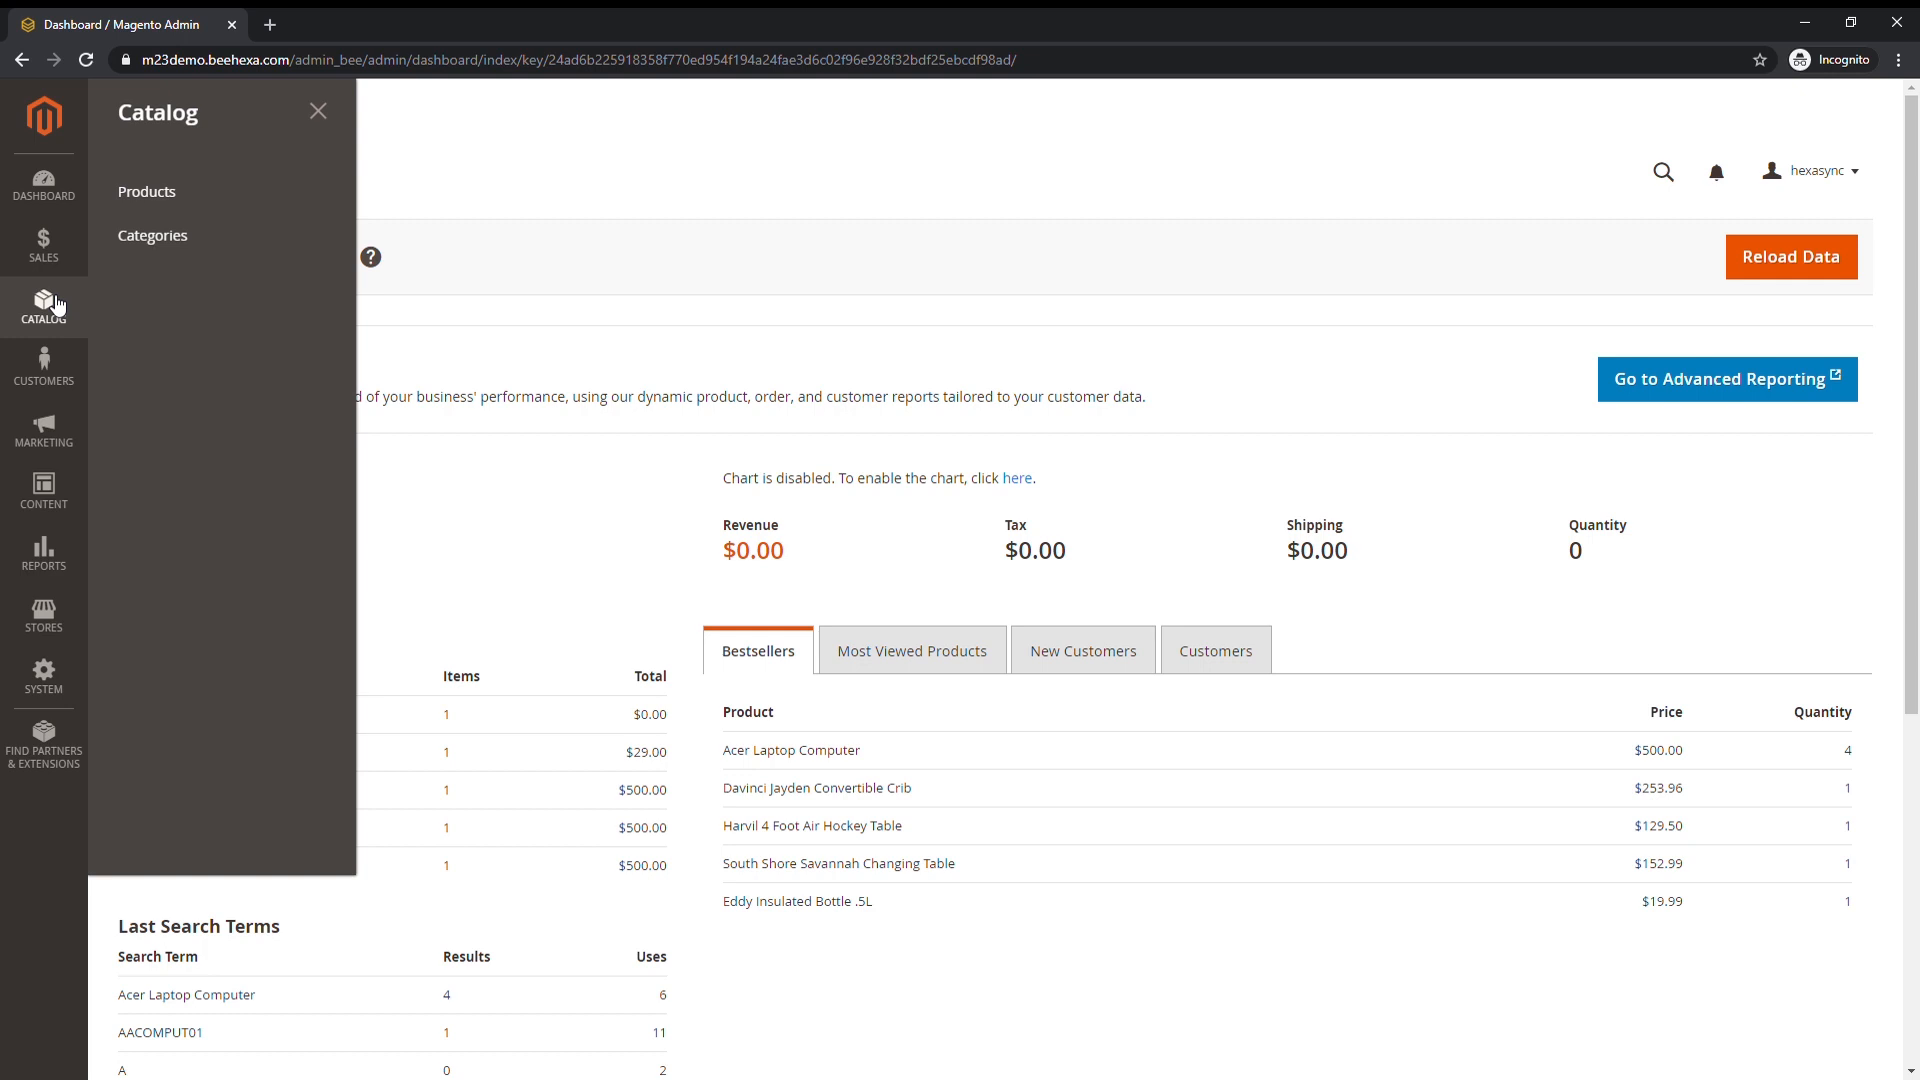
pyautogui.moveTo(44, 367)
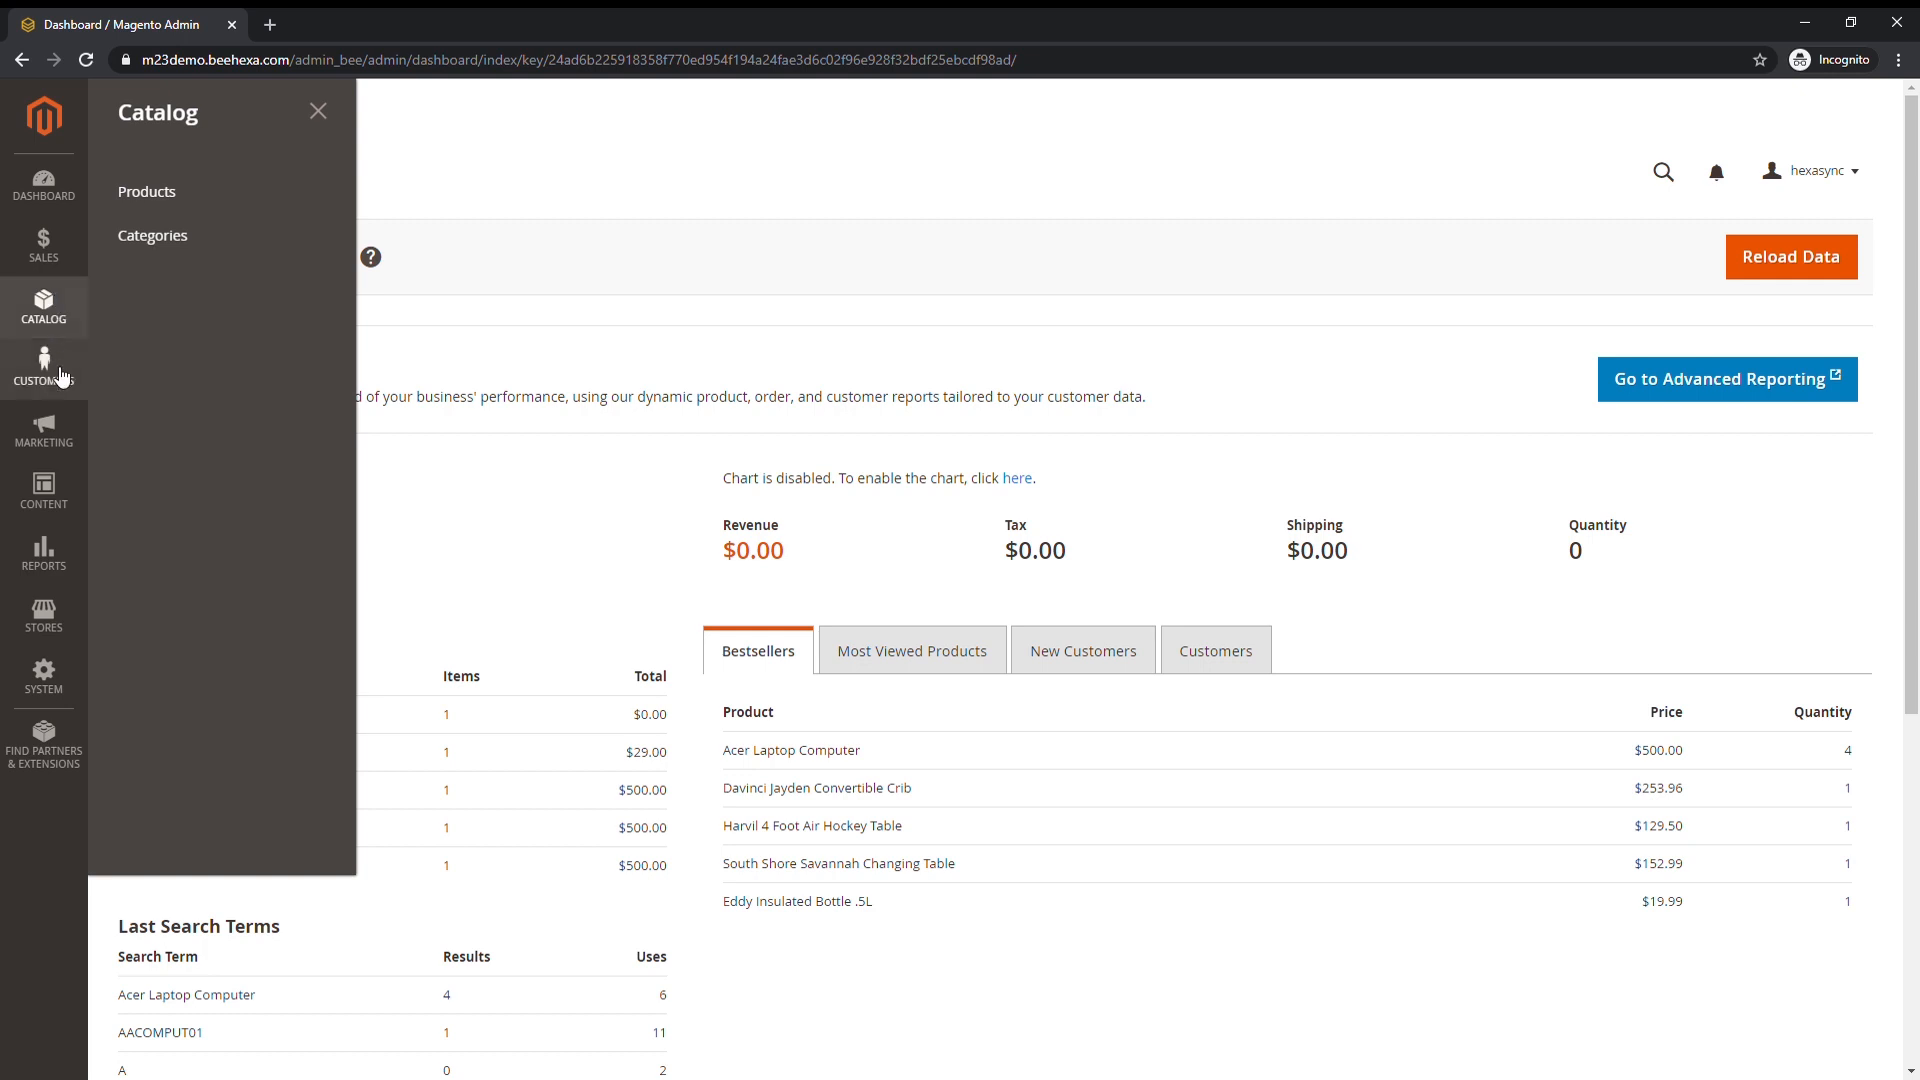
# Step: View All Customers, Now Online and Customer Groups, then close the flyout
pyautogui.click(43, 365)
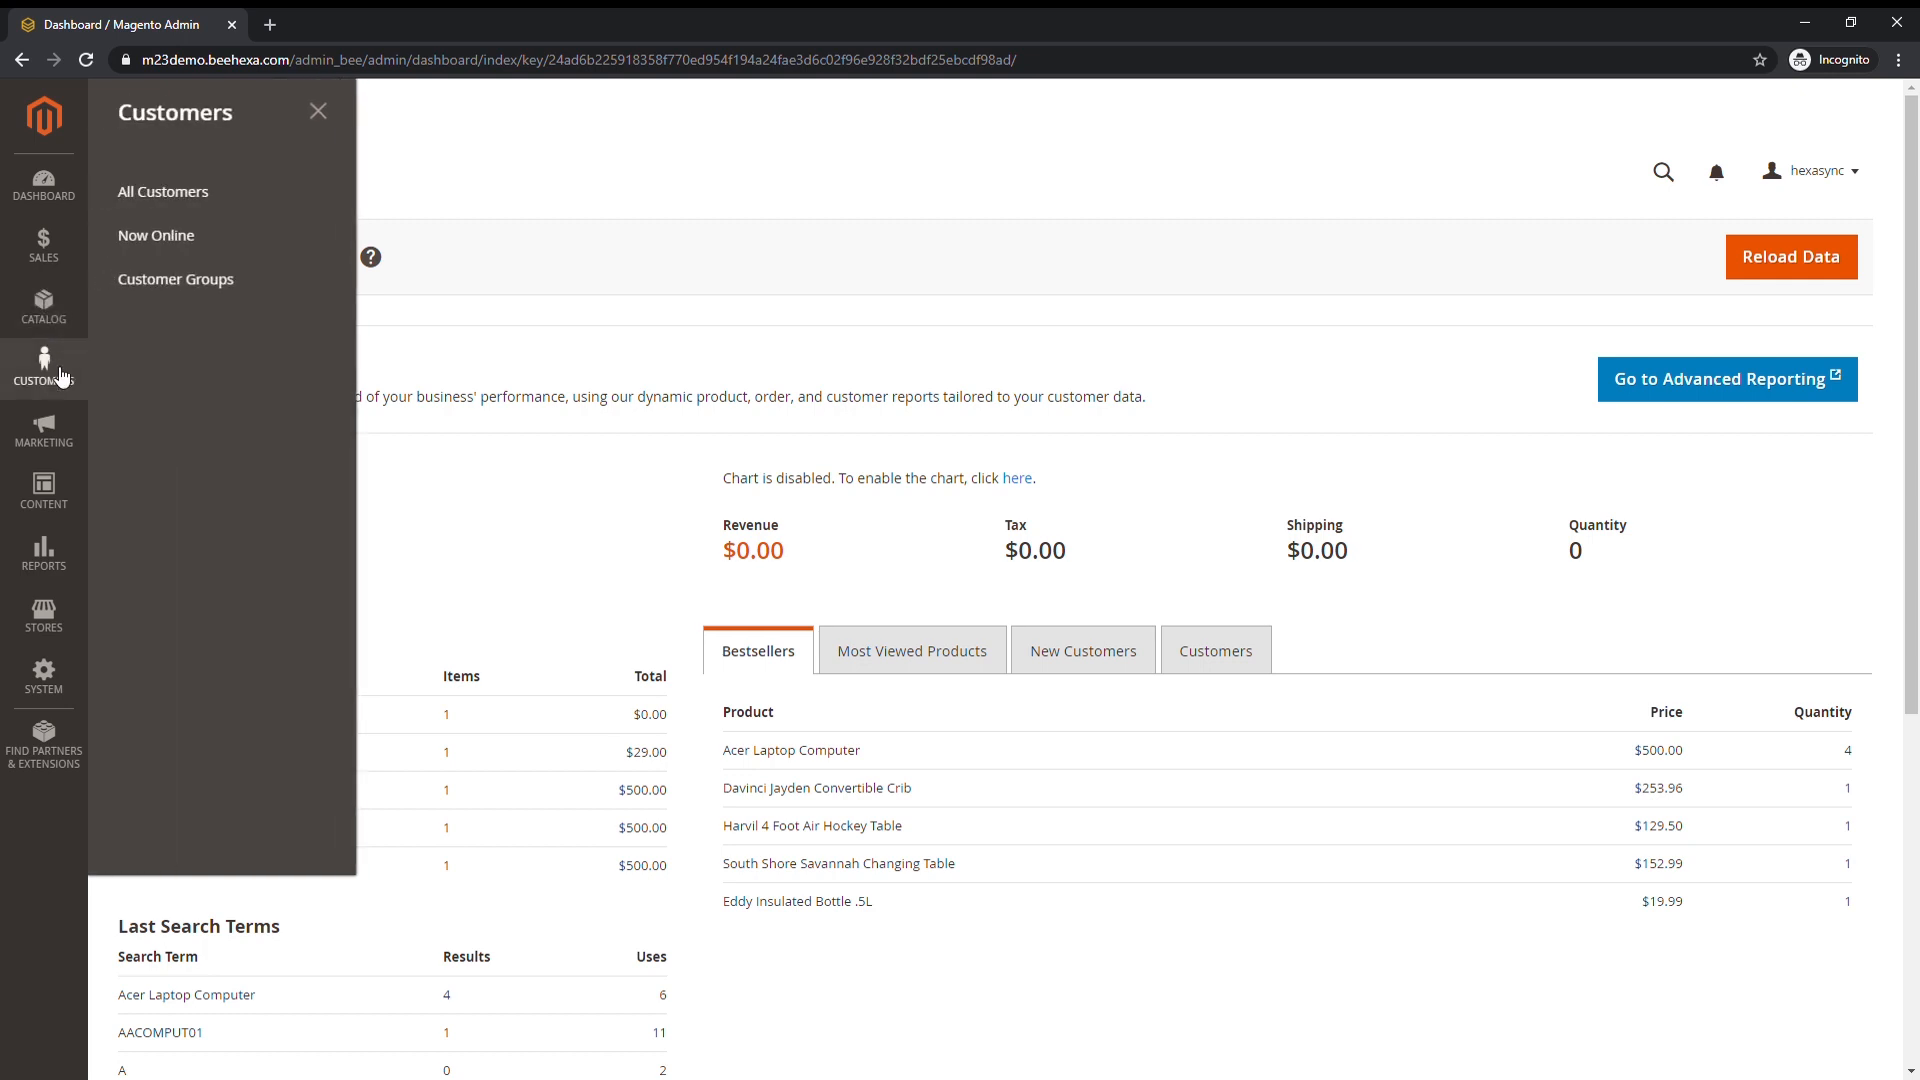
pyautogui.moveTo(182, 338)
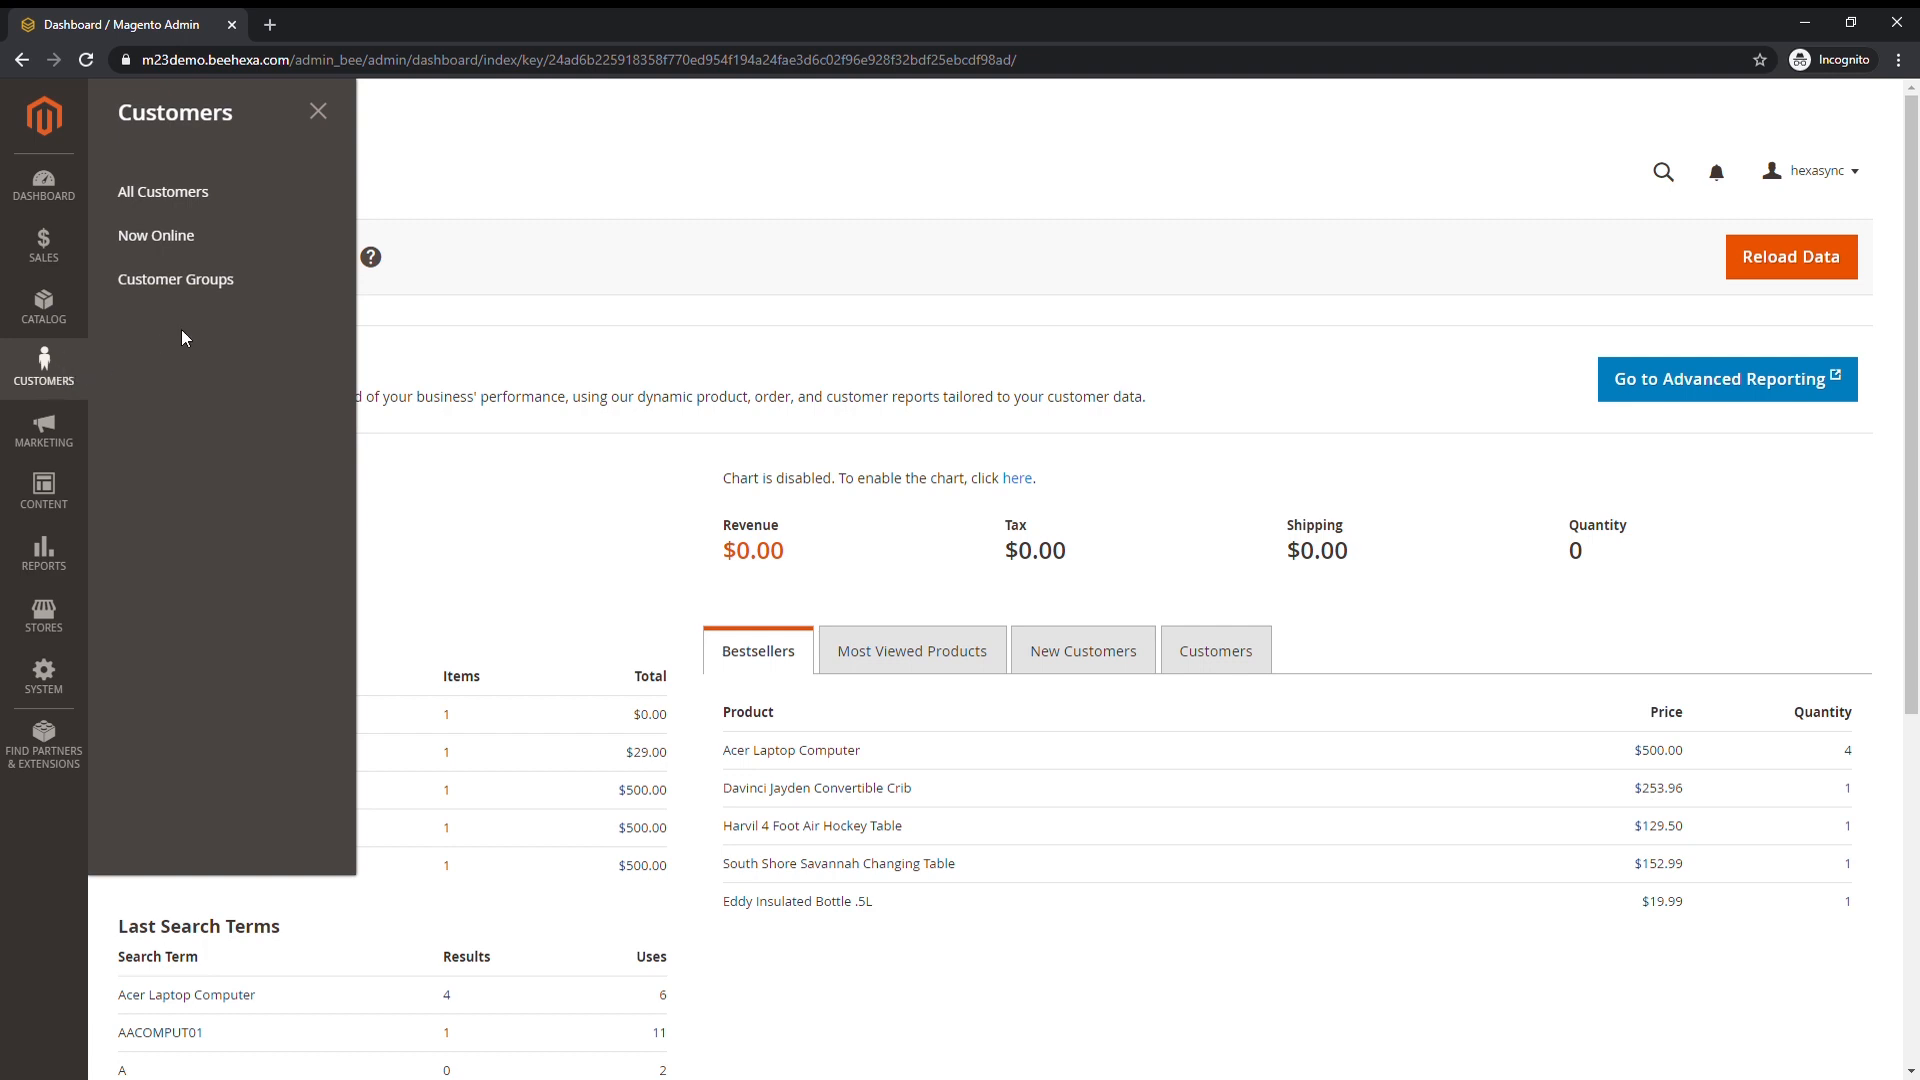
pyautogui.moveTo(318, 111)
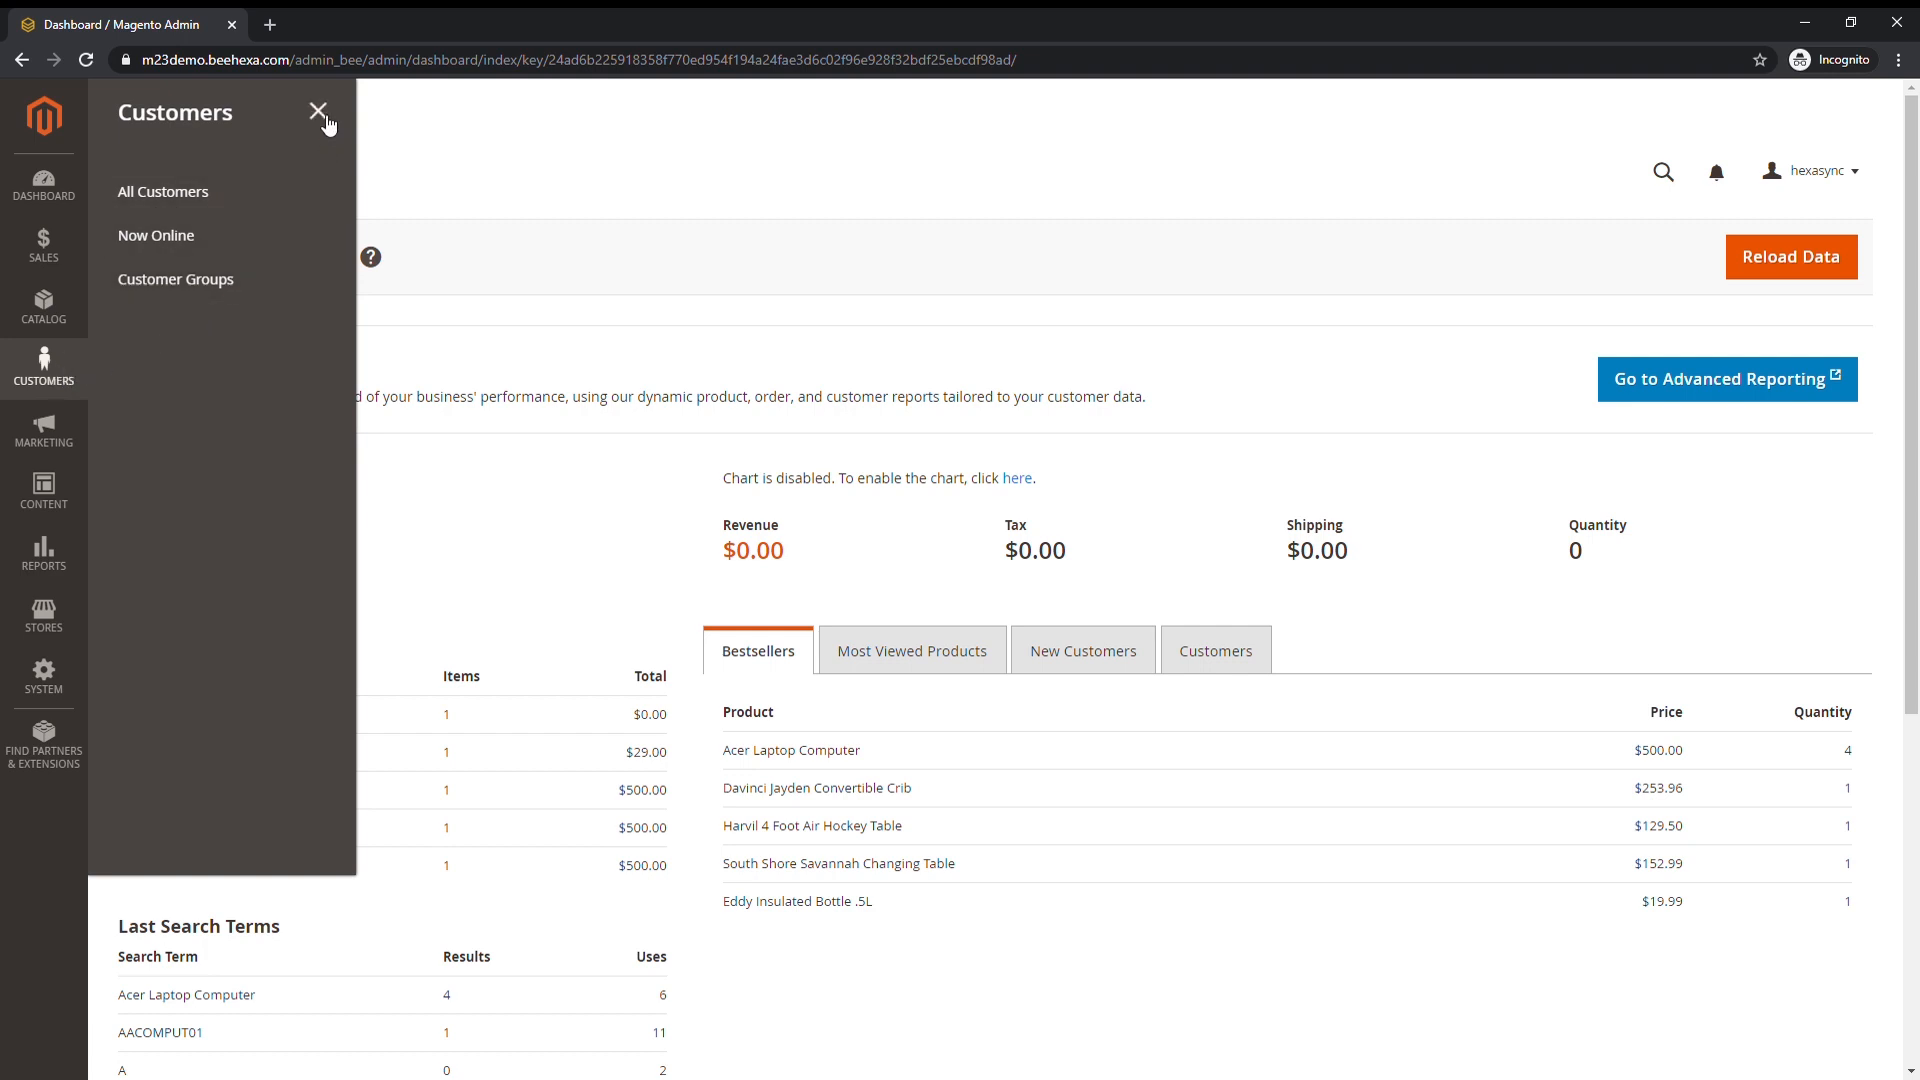
pyautogui.click(318, 113)
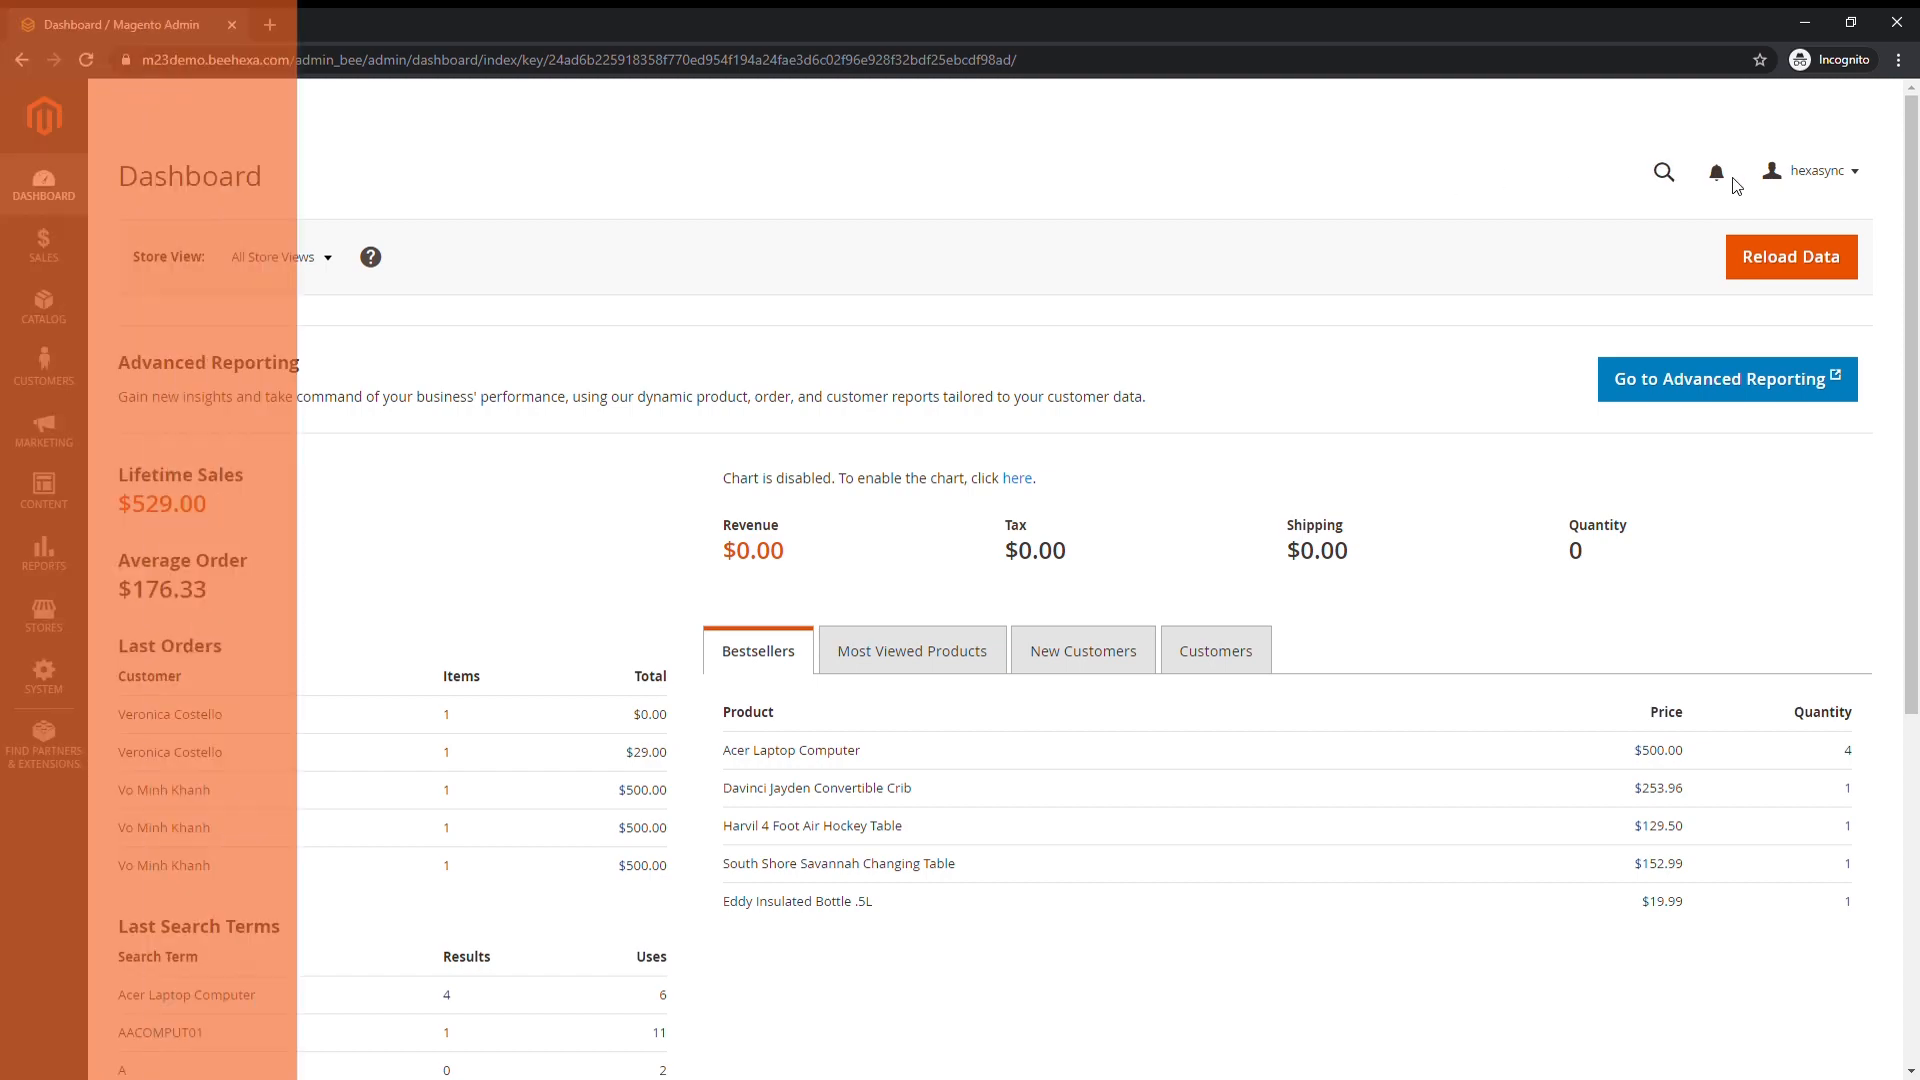